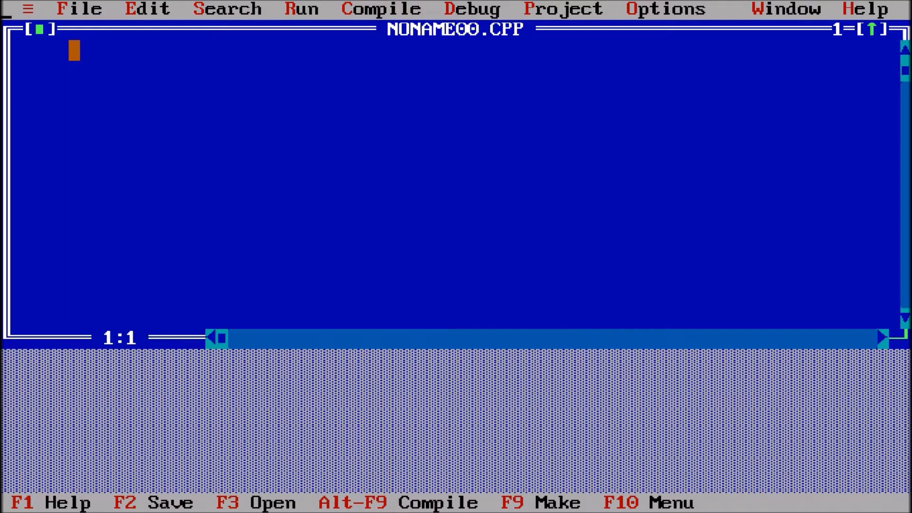
Save the new empty file as AreaT.c in C:\TURBOC3\BIN
left_click(79, 9)
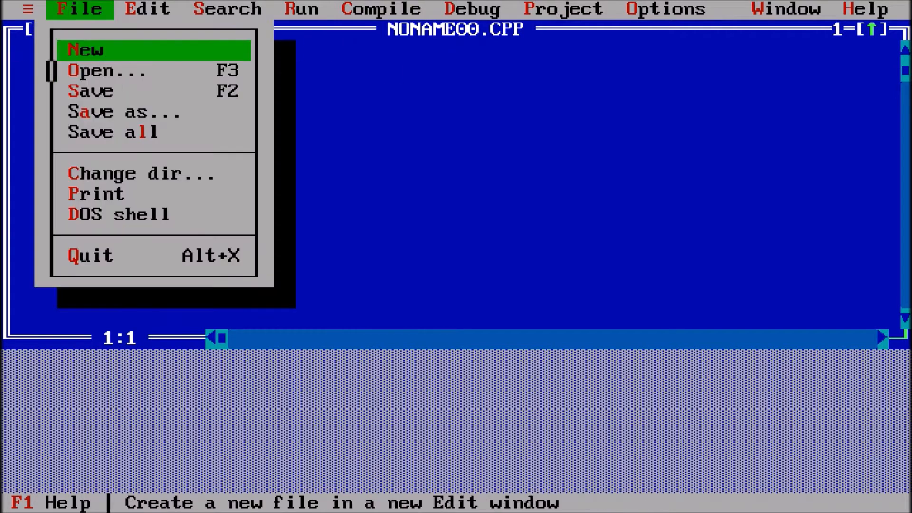
left_click(114, 111)
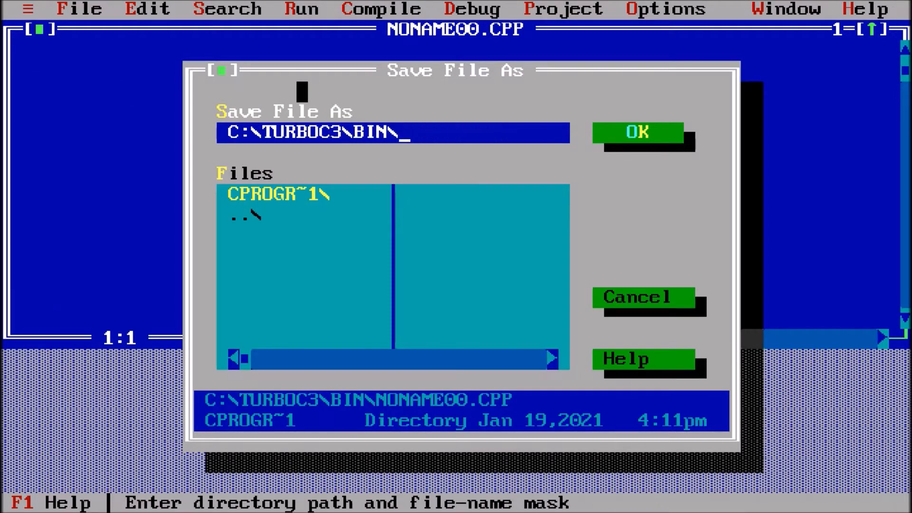
type("Area")
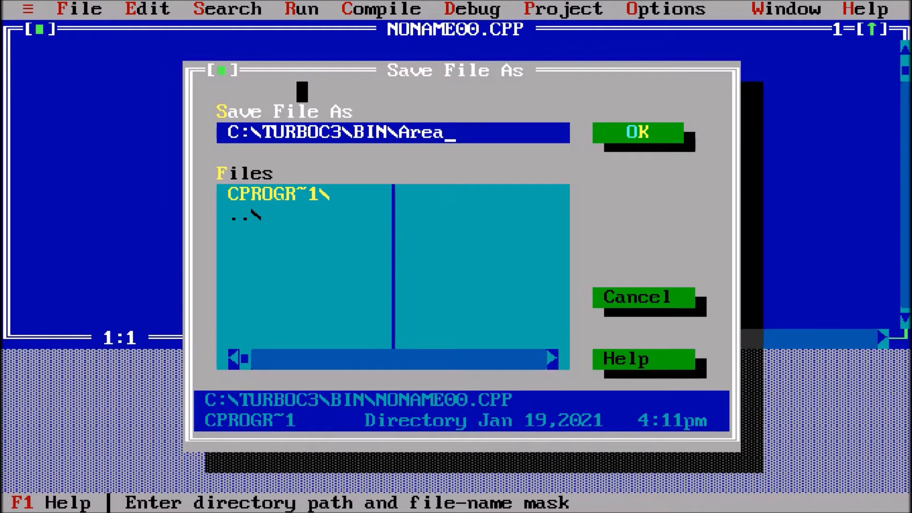
type("T.c")
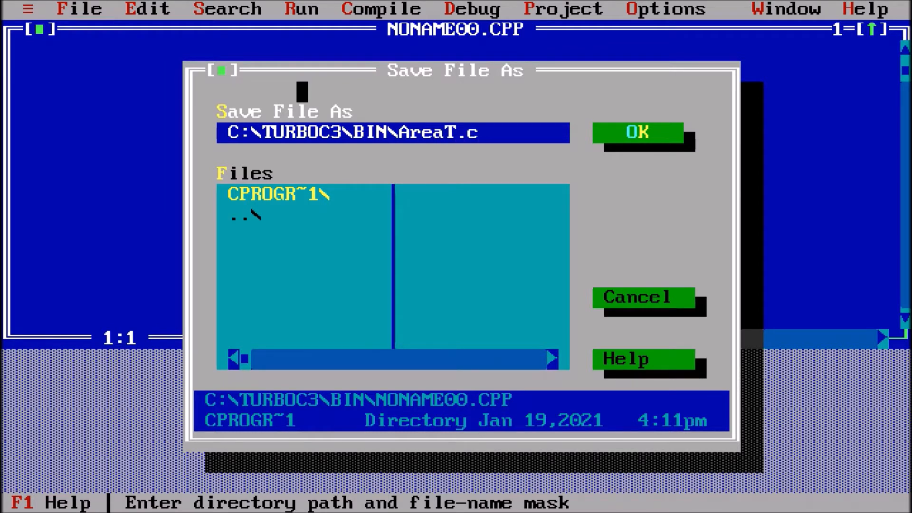
left_click(636, 133)
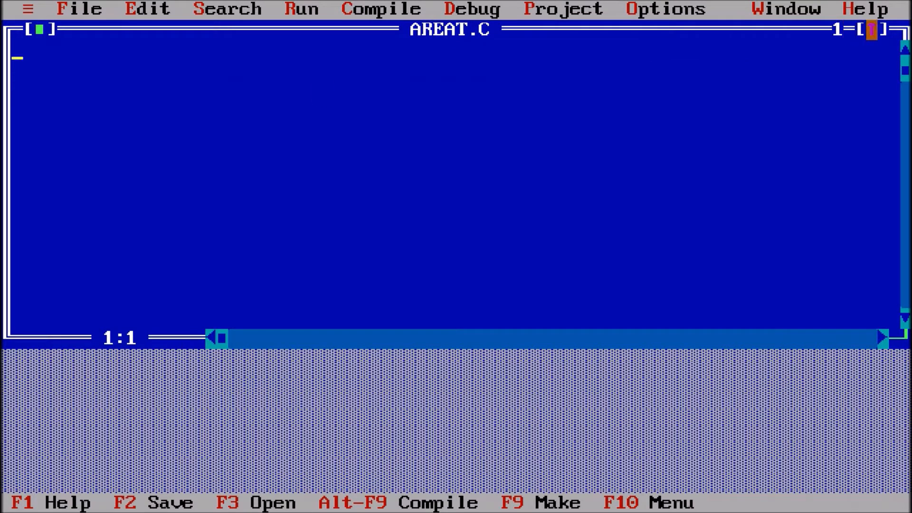
Write void main() containing clrscr(); and getch();
type("void")
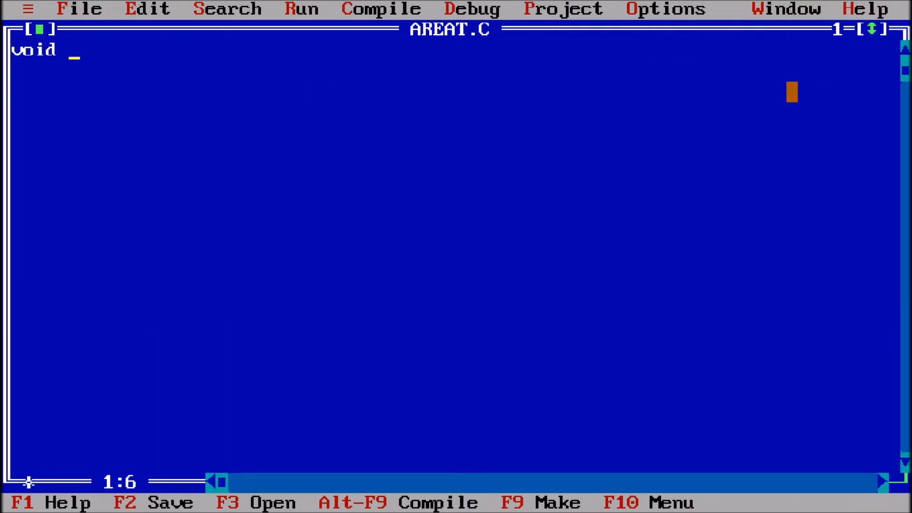
type("main()")
left_click(454, 70)
type("{")
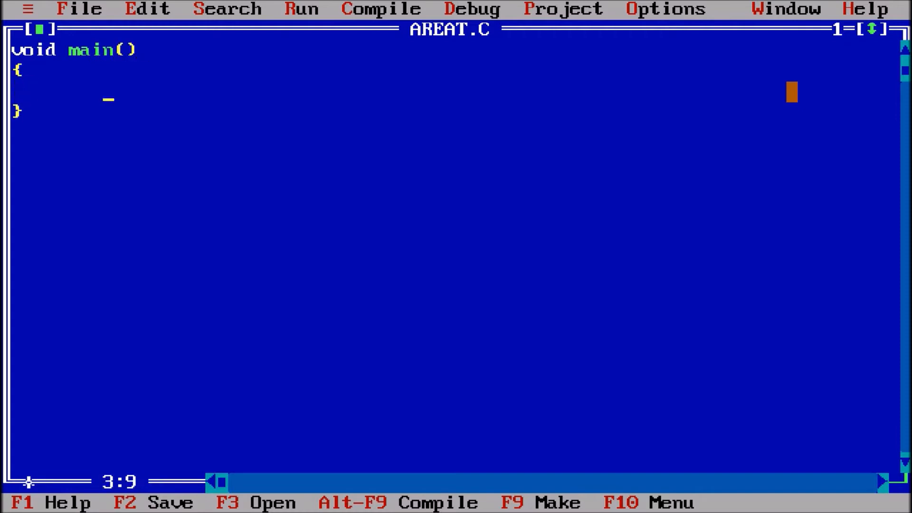
type("c")
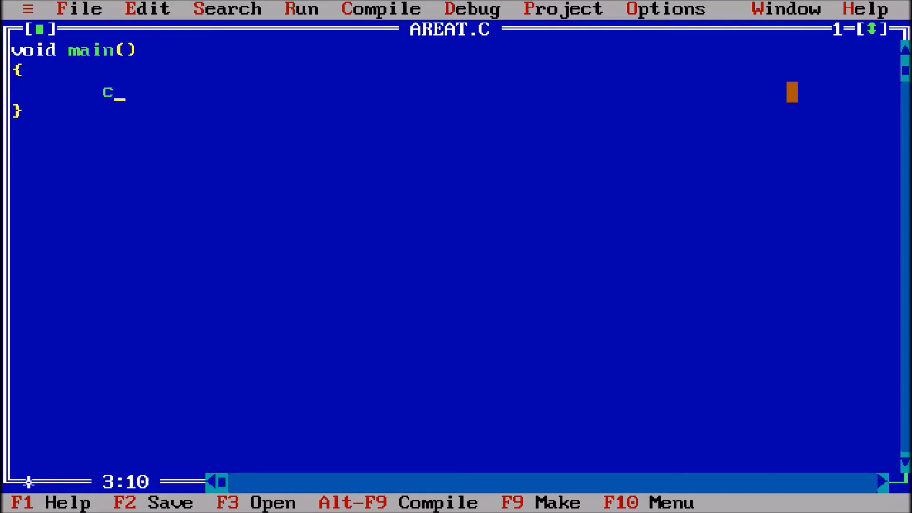
type("lrscr")
type("getch")
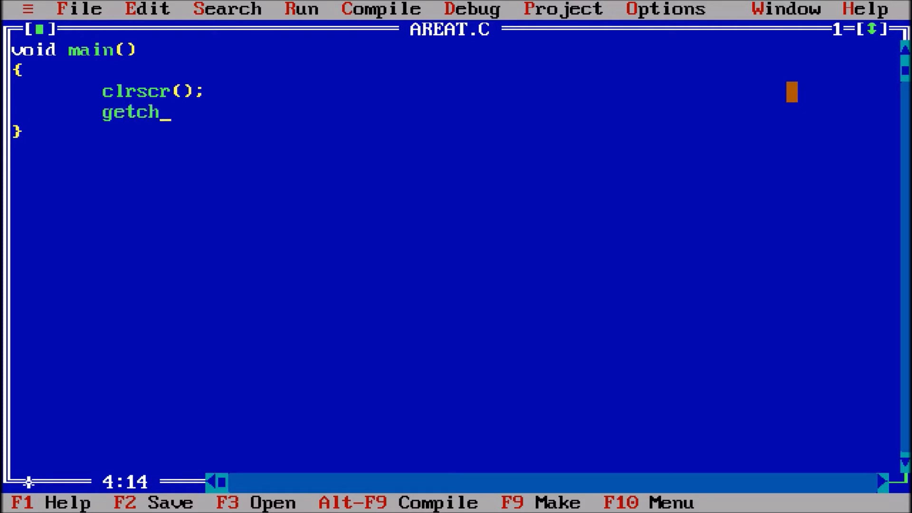
type("();")
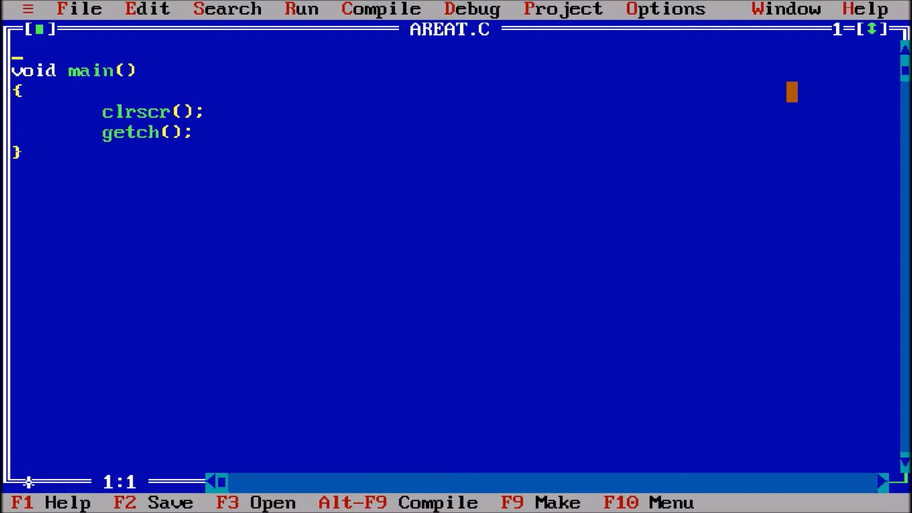
Add #include<conio.h> at the top and open a line above it
type("#incl")
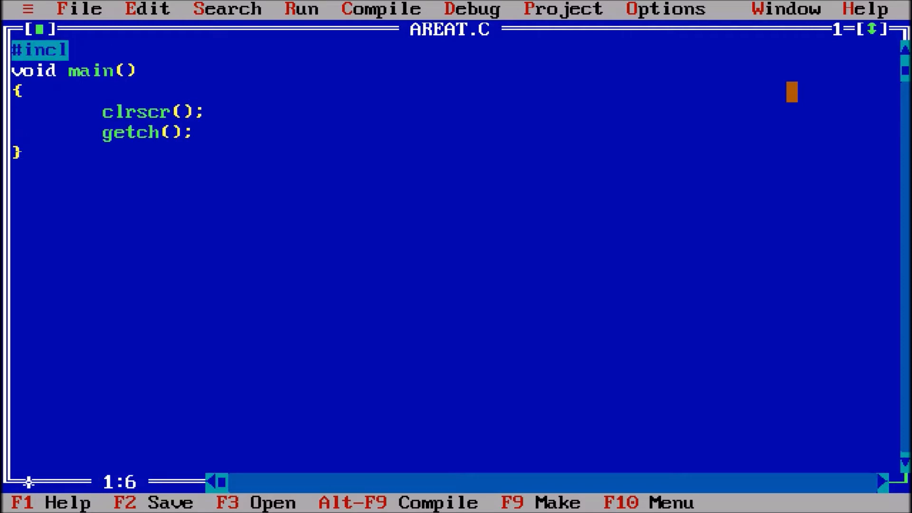
type("ude<conio.h>")
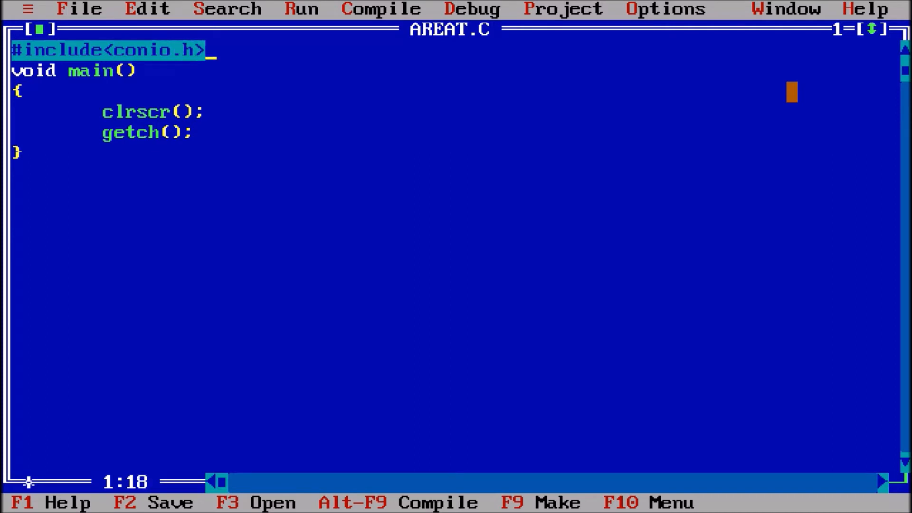
key("Down")
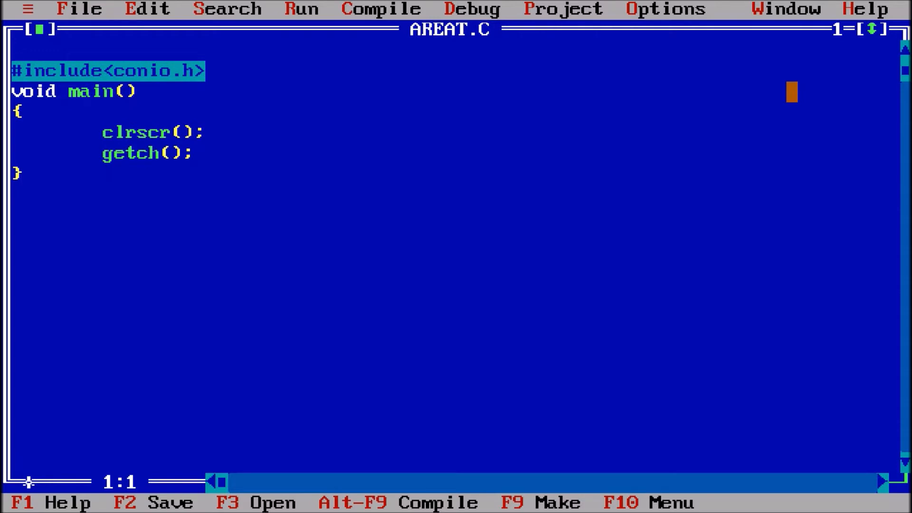
Add the comment '//Program to Calculate Area of Triangle' and begin a printf line
type("//Prog")
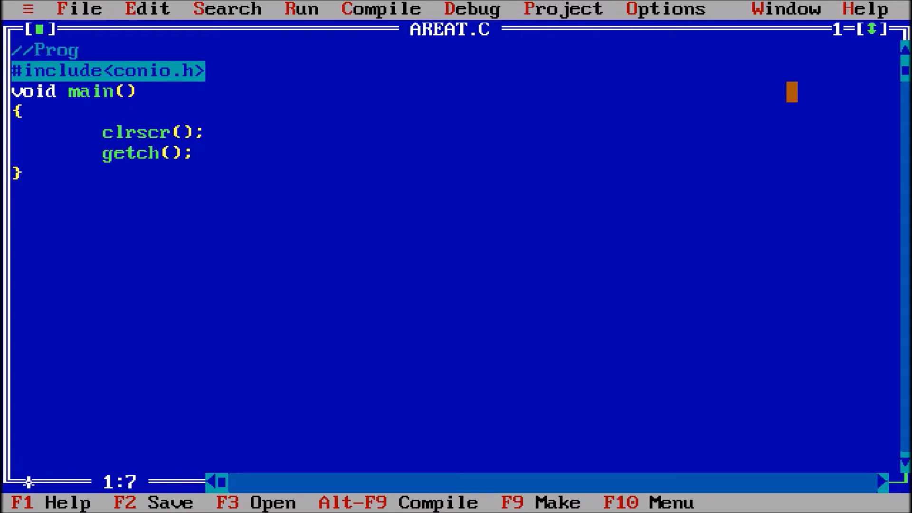
type("ram to Ca")
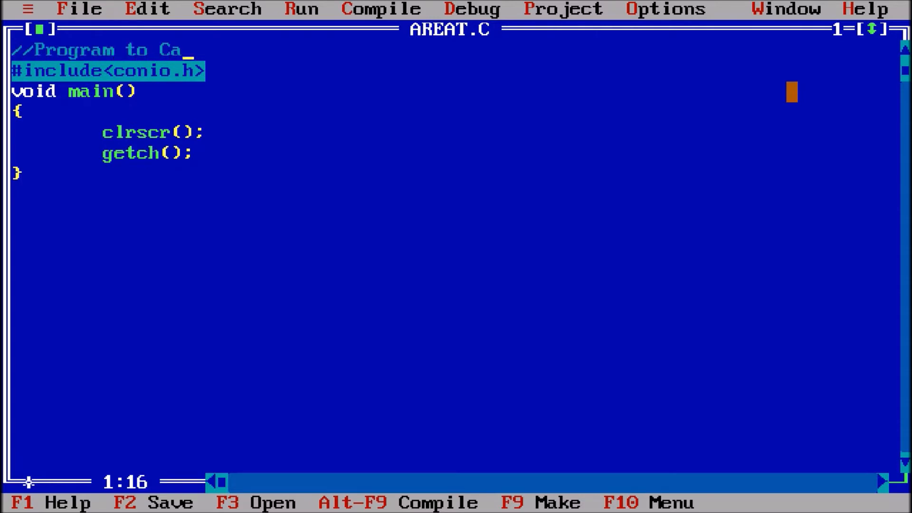
type("lculate")
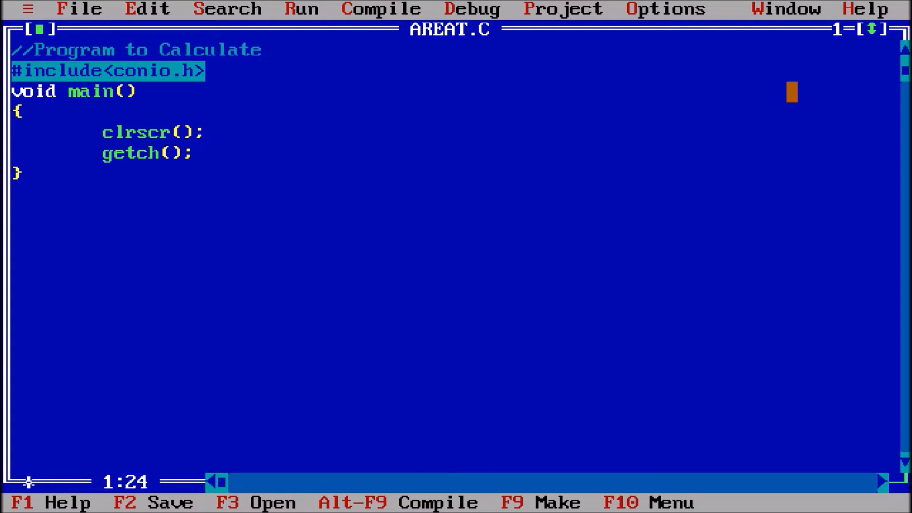
type("Area o")
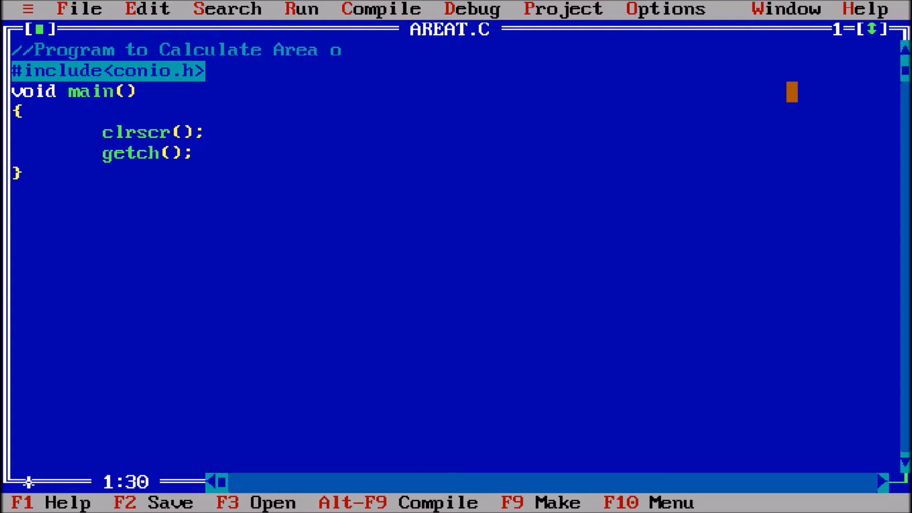
type("f Triangle")
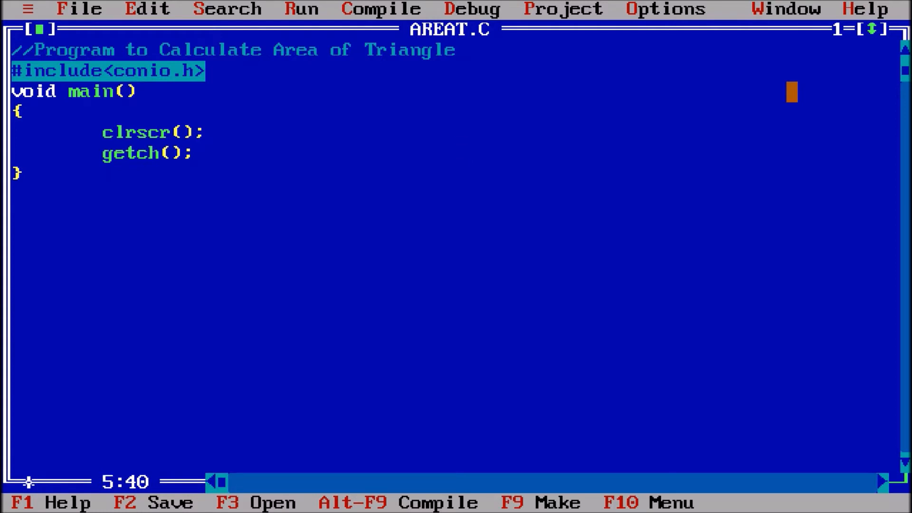
type("printf(\"")
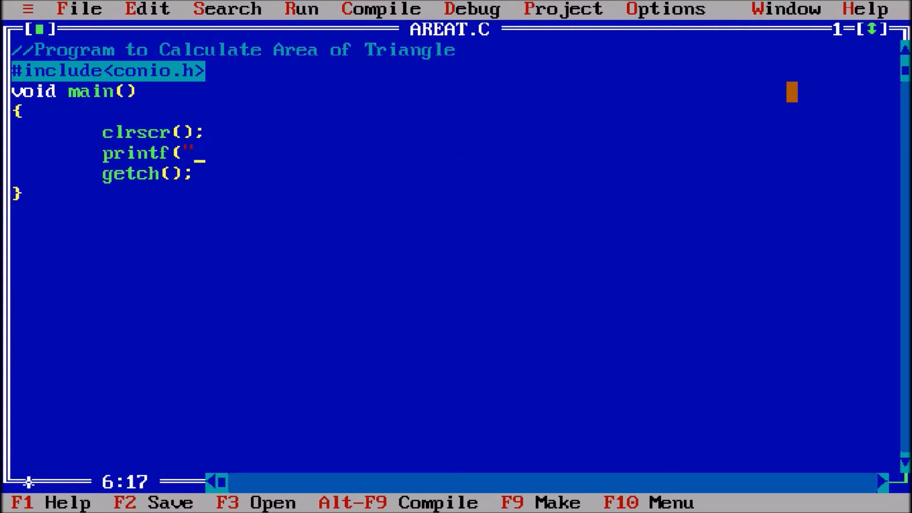
Complete the printf("Enter Base: "); prompt after clrscr();
type("En")
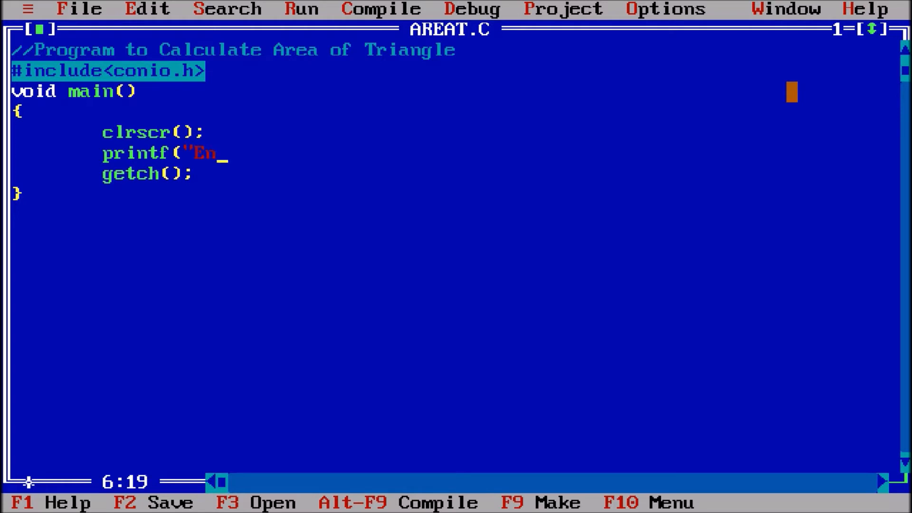
type("ter")
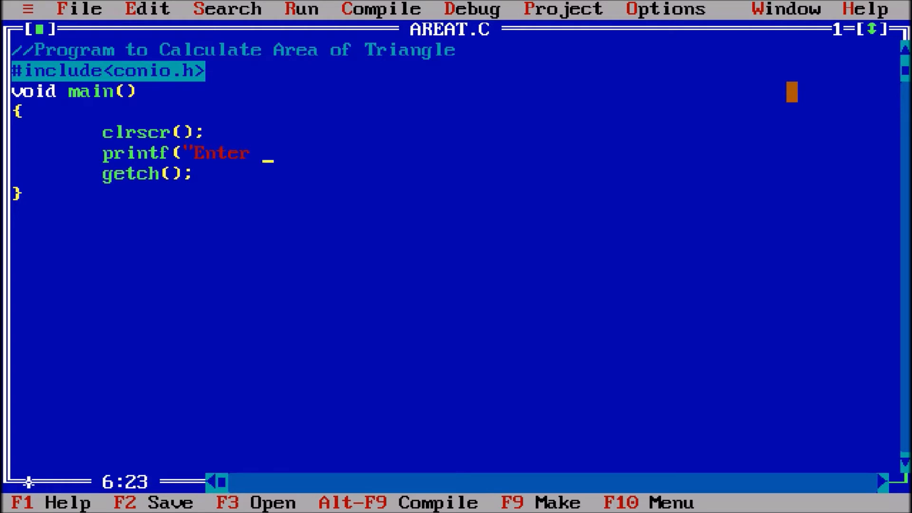
type("Base:\"")
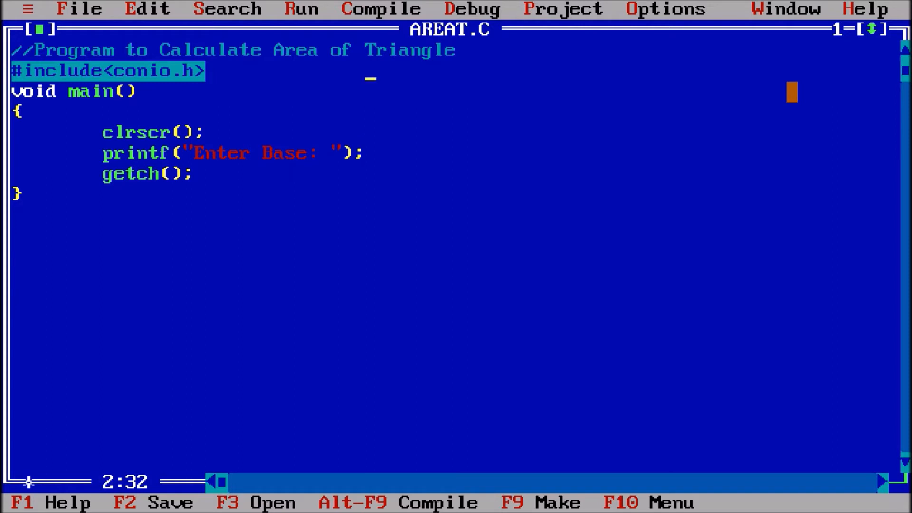
Add #include<stdio.h> above conio.h and open a blank line after the base prompt
key("Enter")
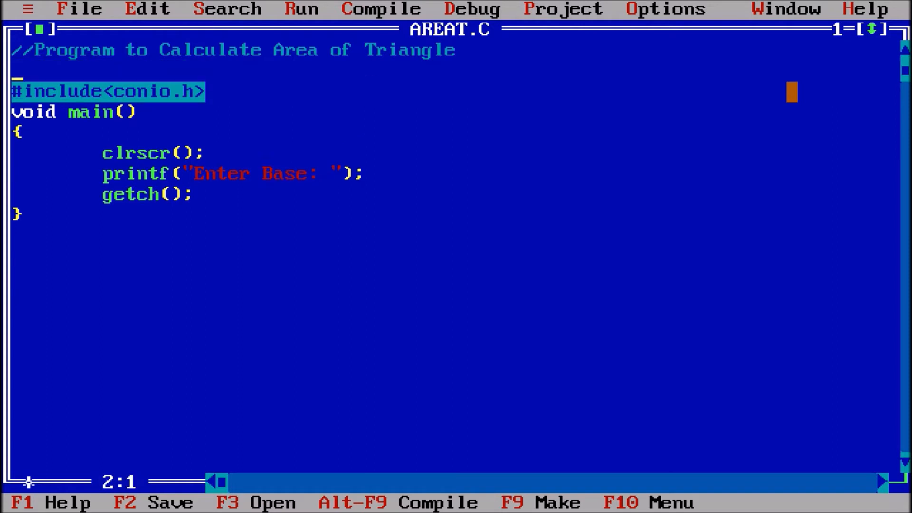
type("#include<")
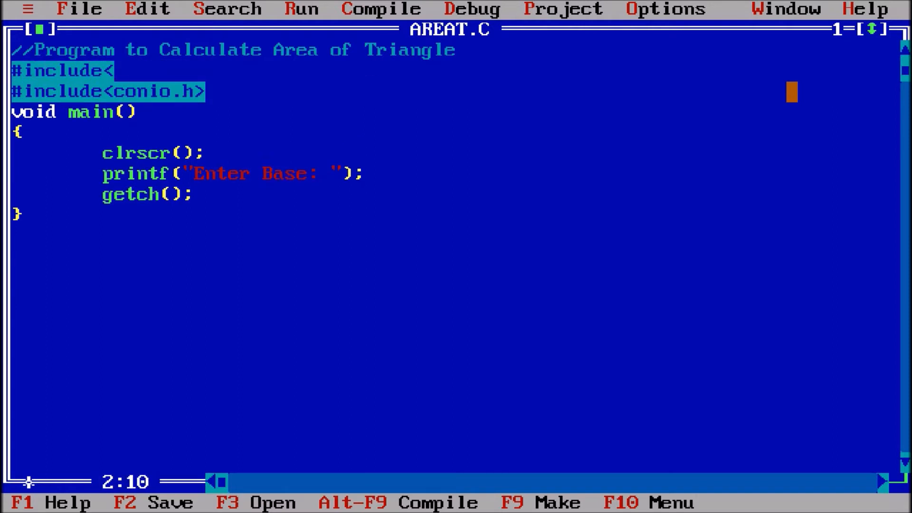
type("stdio")
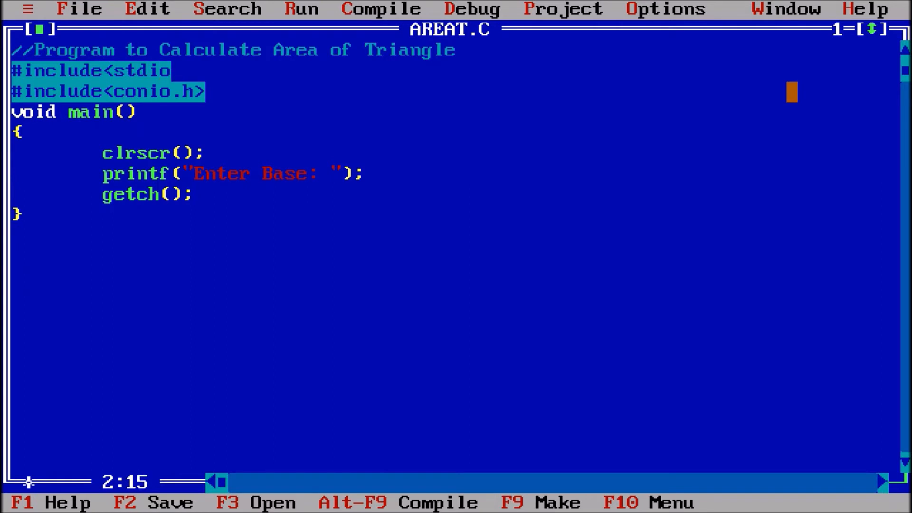
type(".h>")
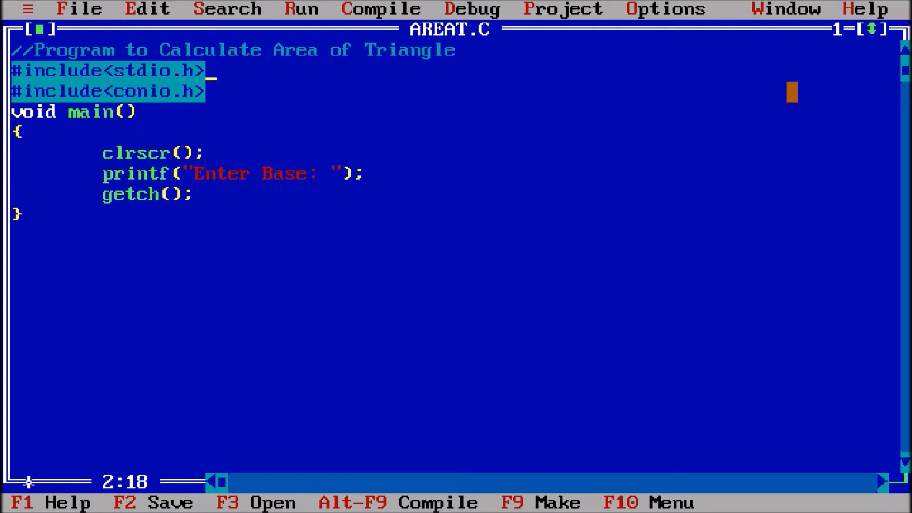
left_click(212, 153)
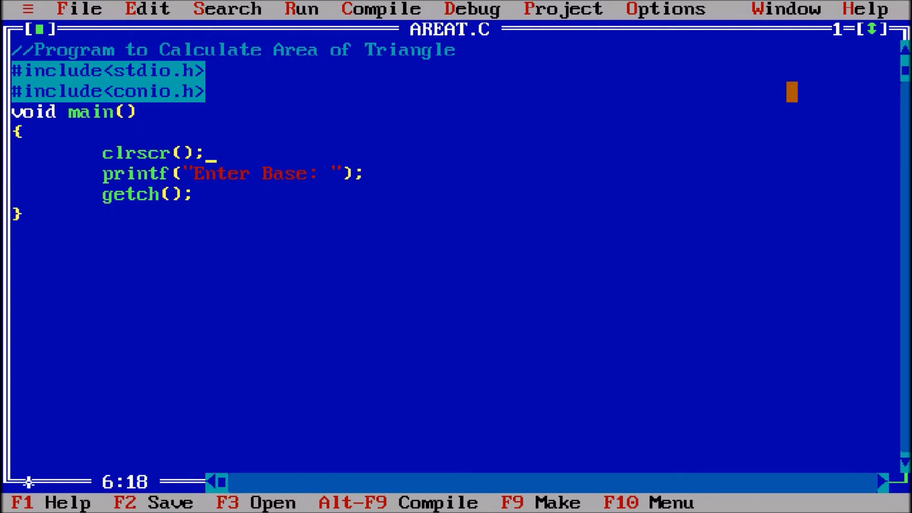
key("Down")
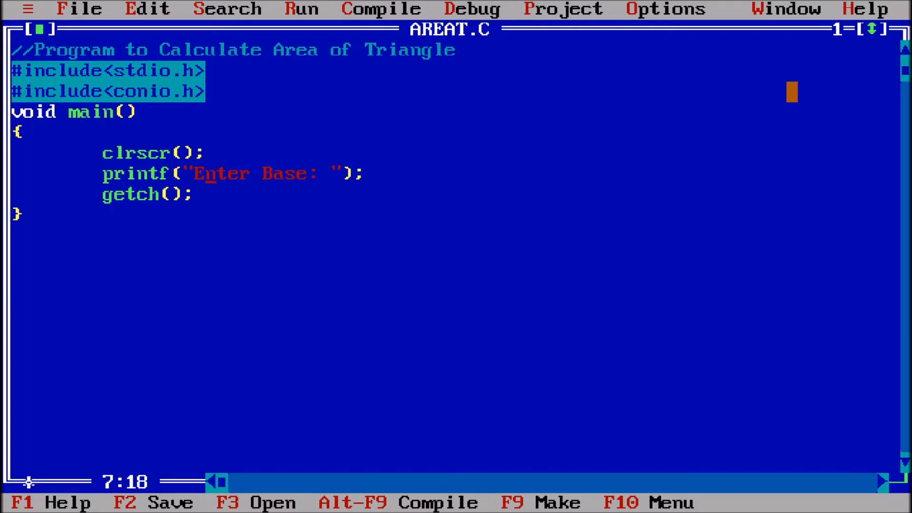
key("enter")
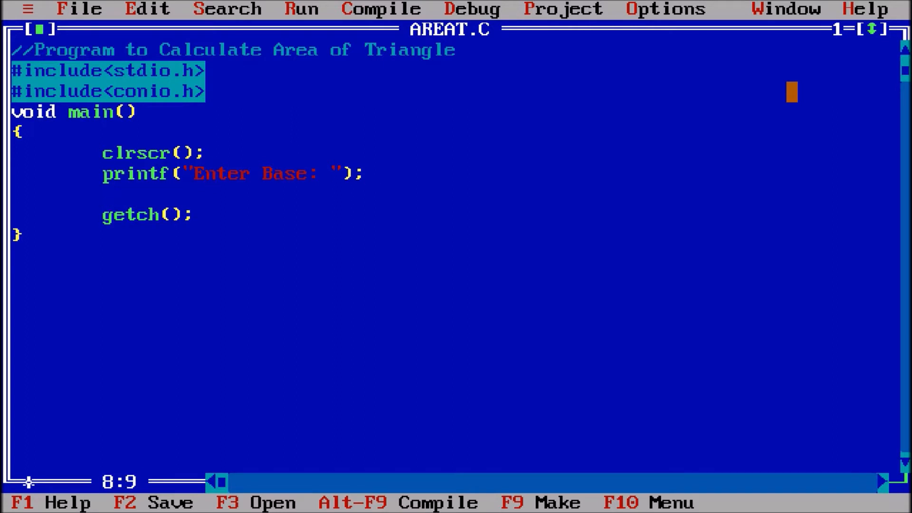
Declare float b; in main and read the base with scanf("%f",&b);
type("scanf")
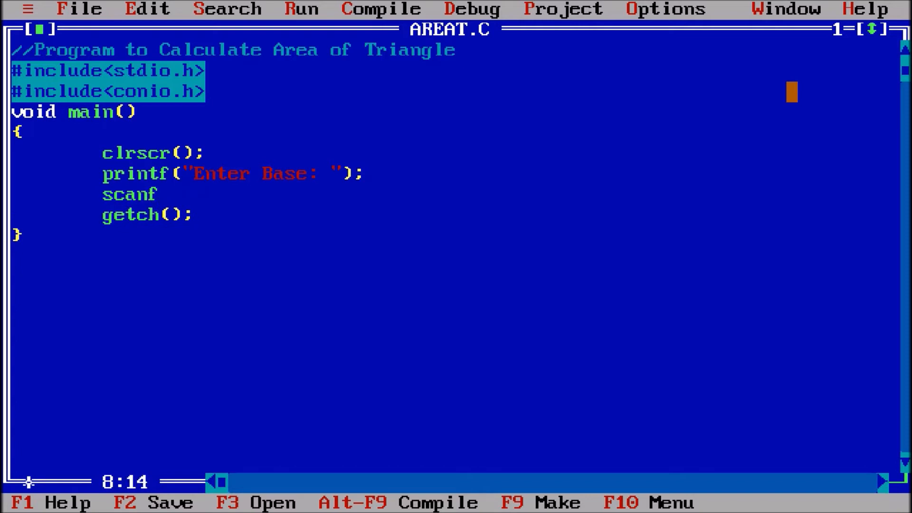
type("(\"")
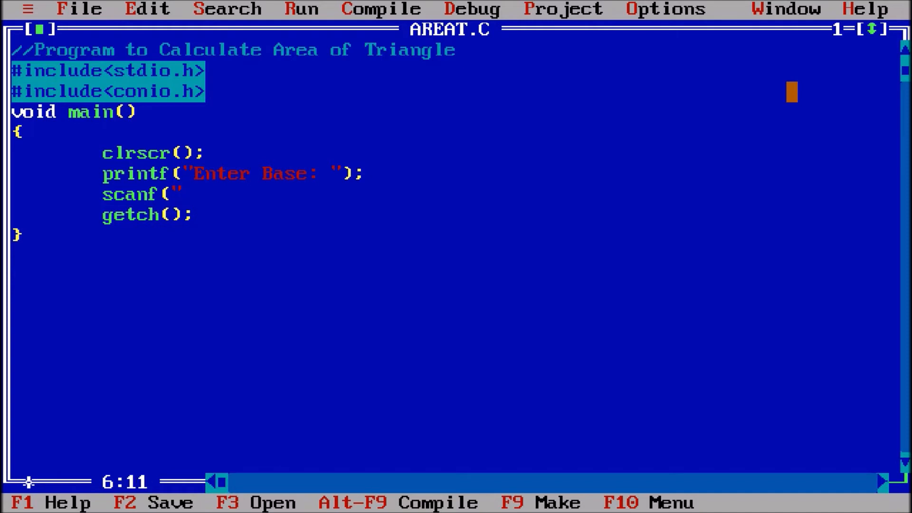
type("flo")
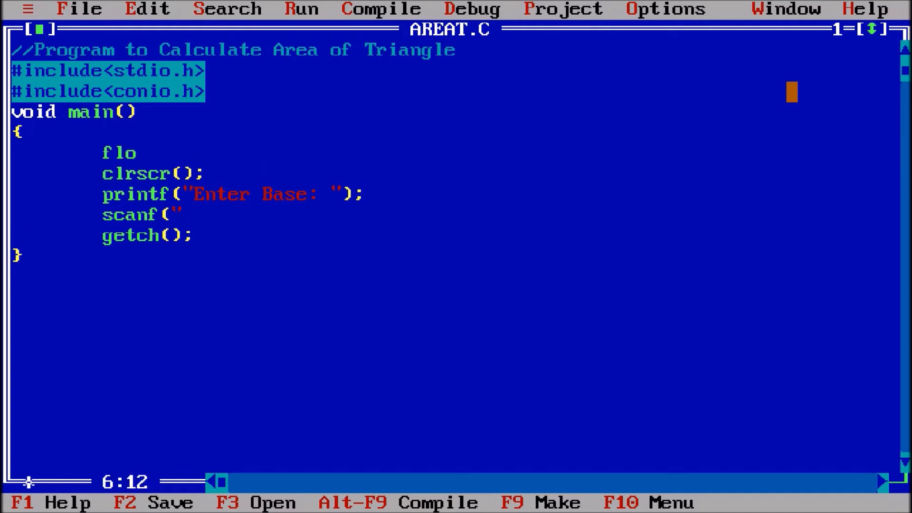
type("at b;")
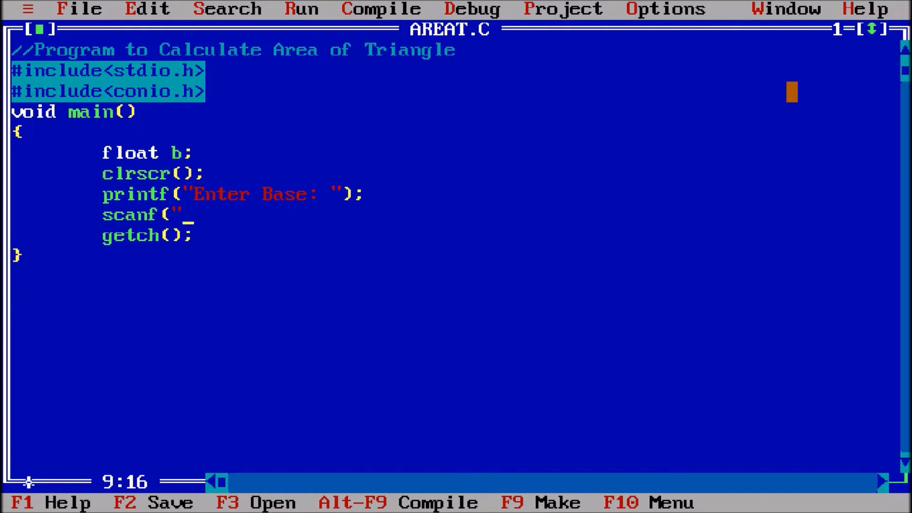
type("%f")
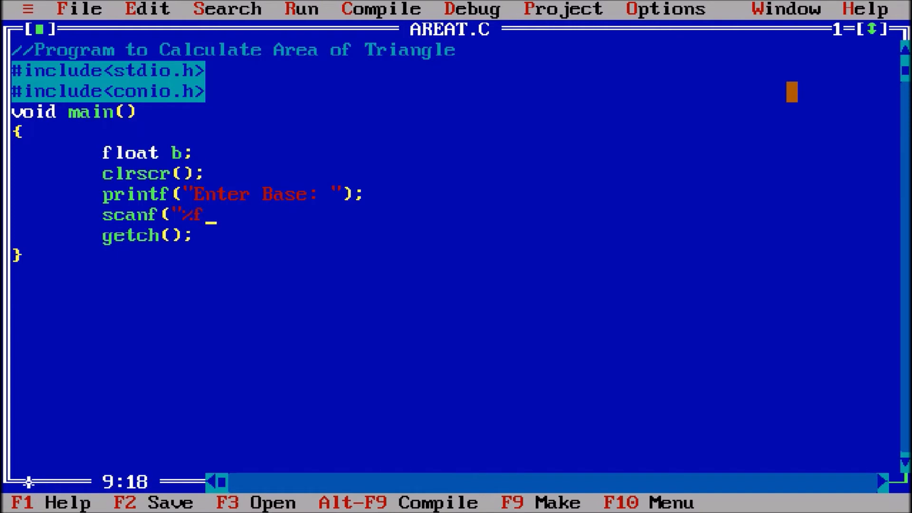
type("\",")
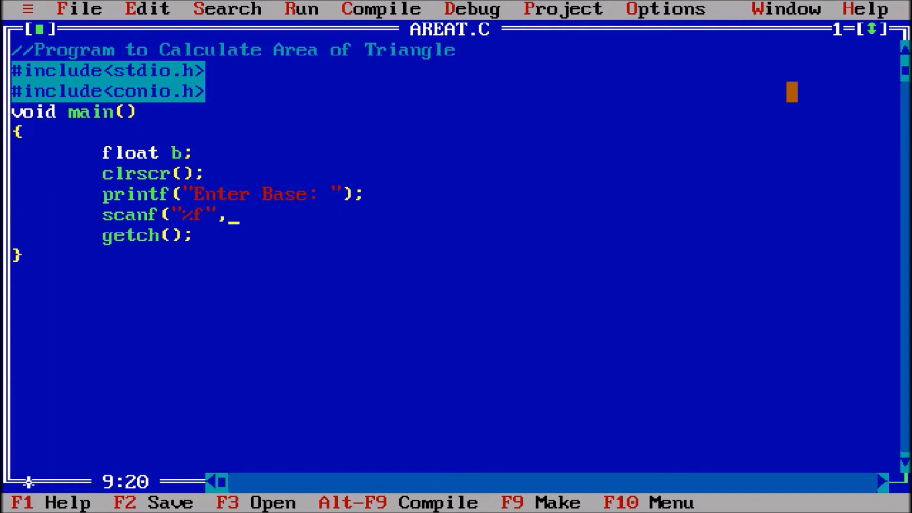
type("&b)")
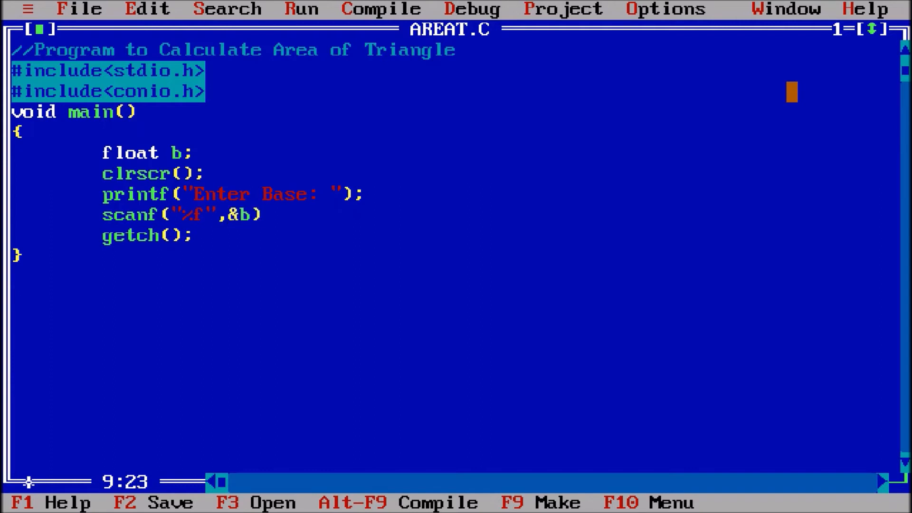
type(";")
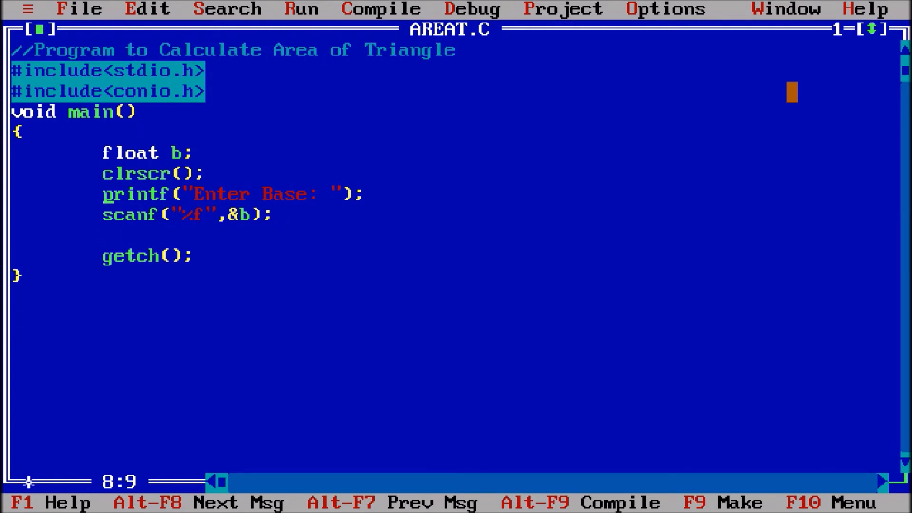
Add a printf("Enter Height: ") prompt line
key("Enter")
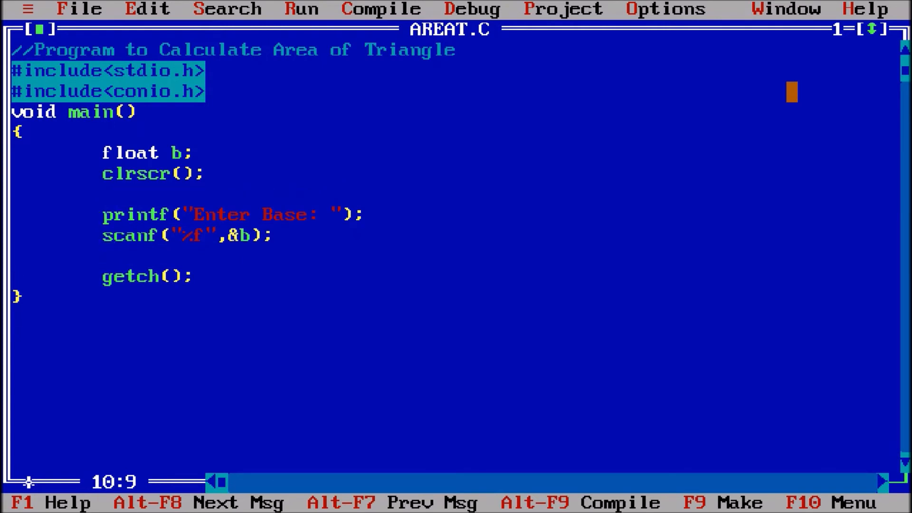
type("printf(\"Enter")
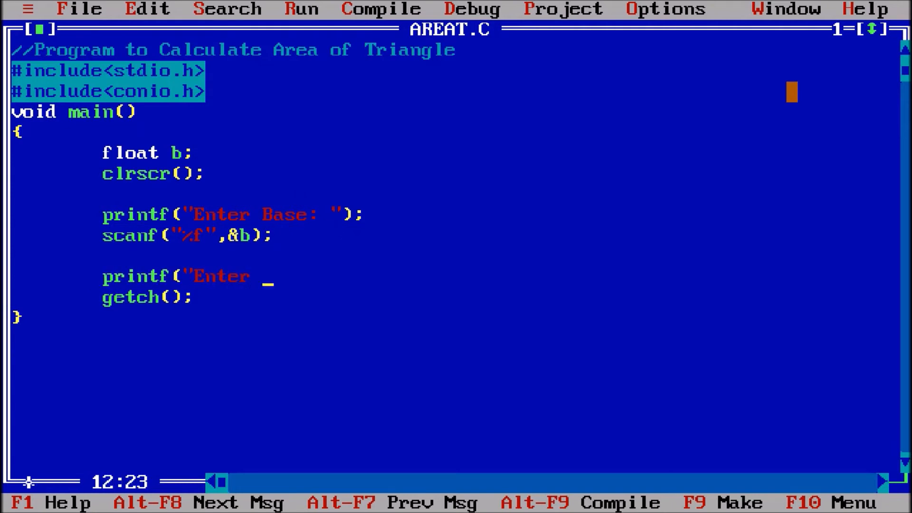
type("H")
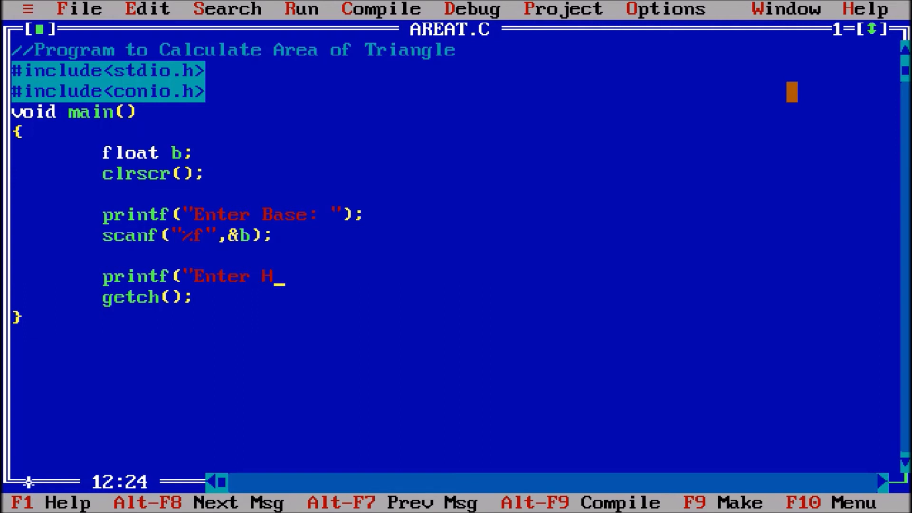
type("eight")
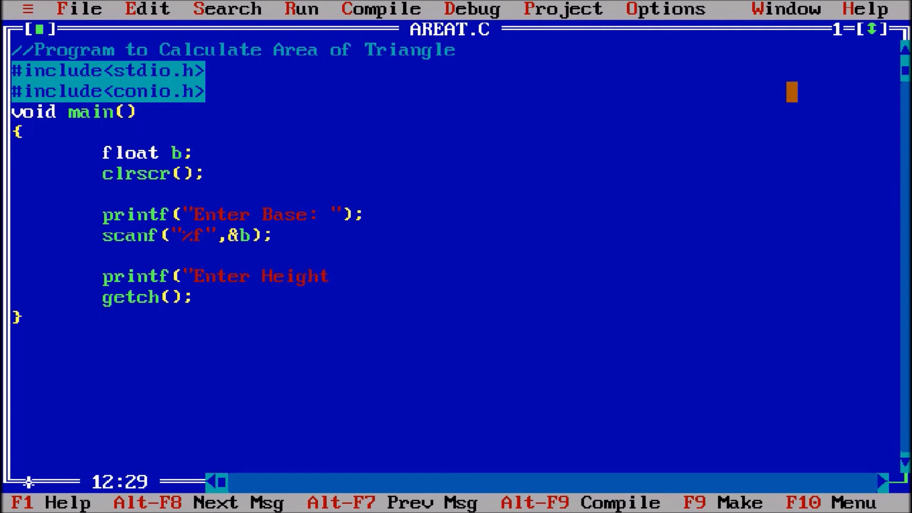
type(": \")")
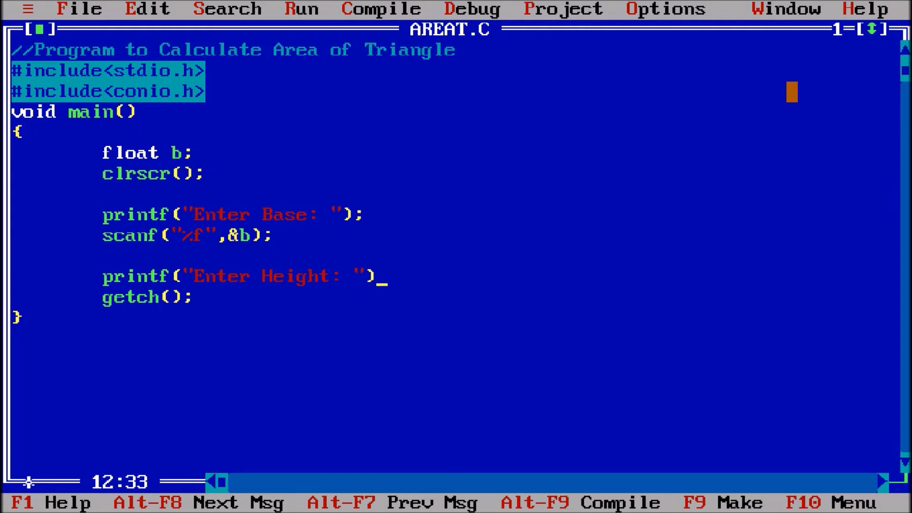
Extend the declaration to float b,h; and read the height with scanf("%f",&h);
type("scanf")
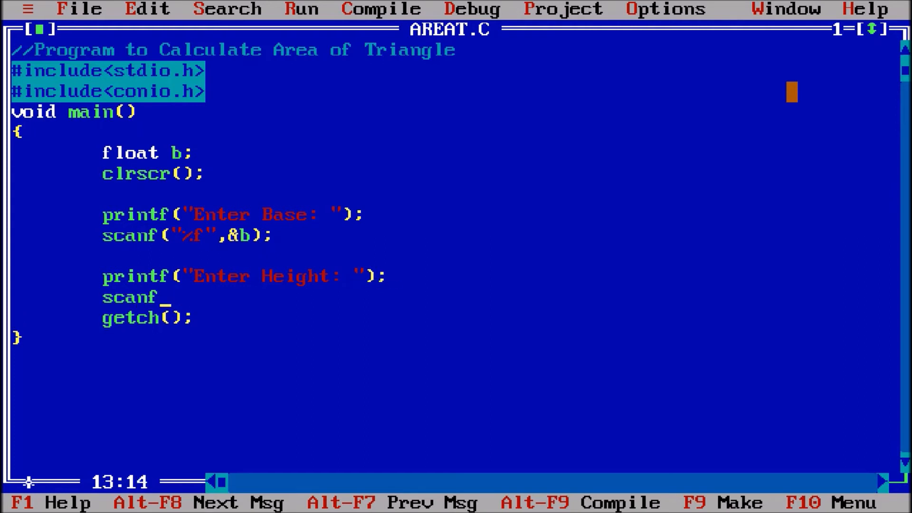
type("(\"")
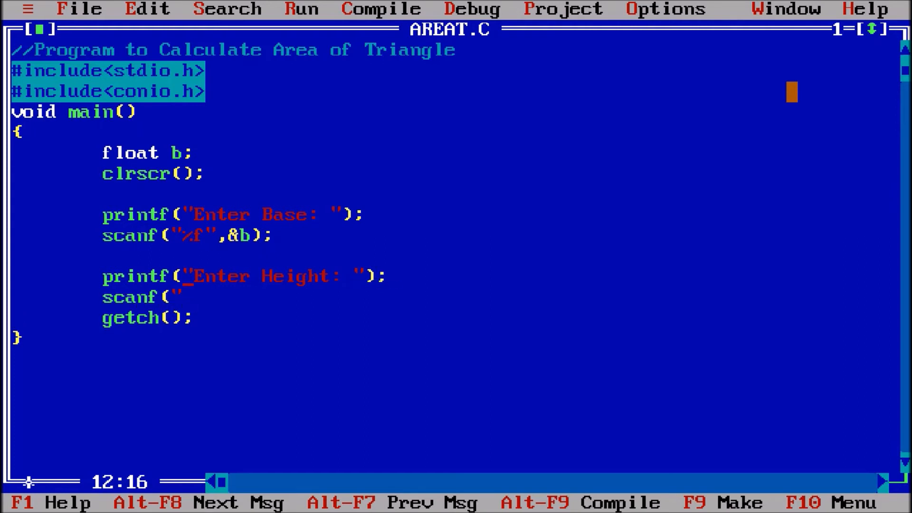
type(",")
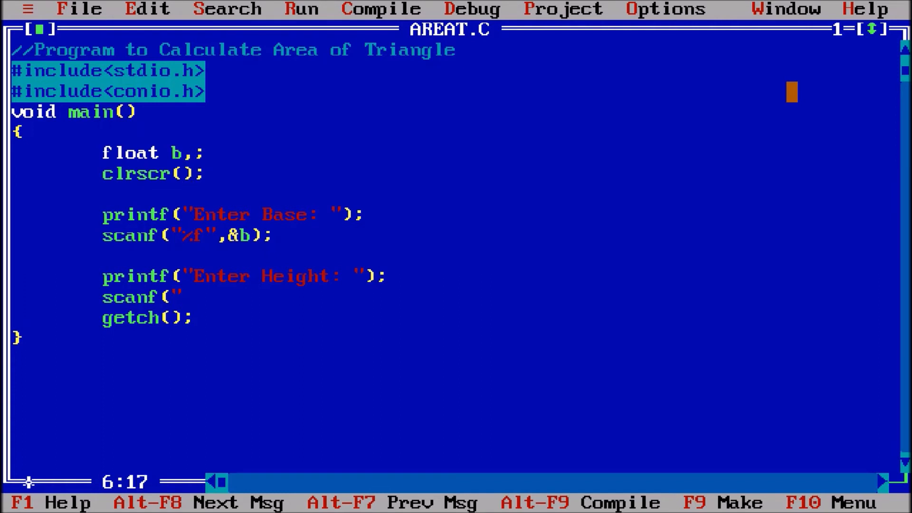
type("h")
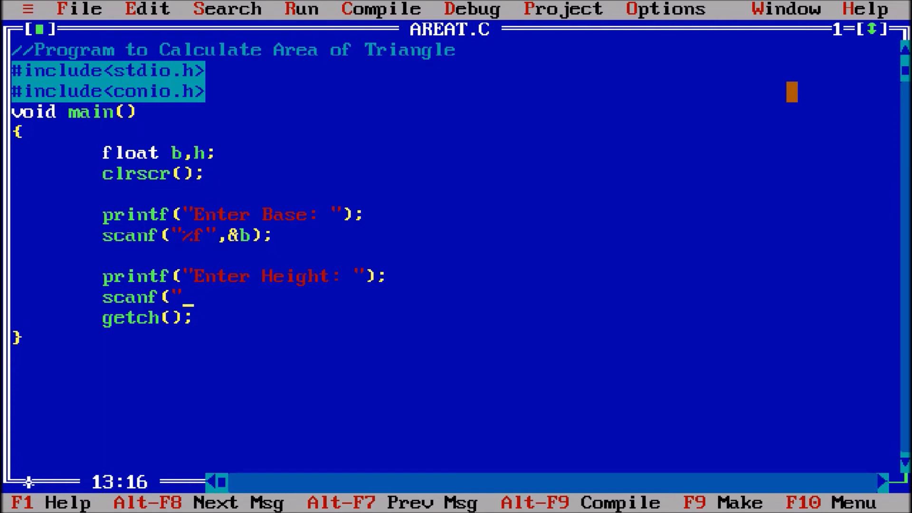
type("%f")
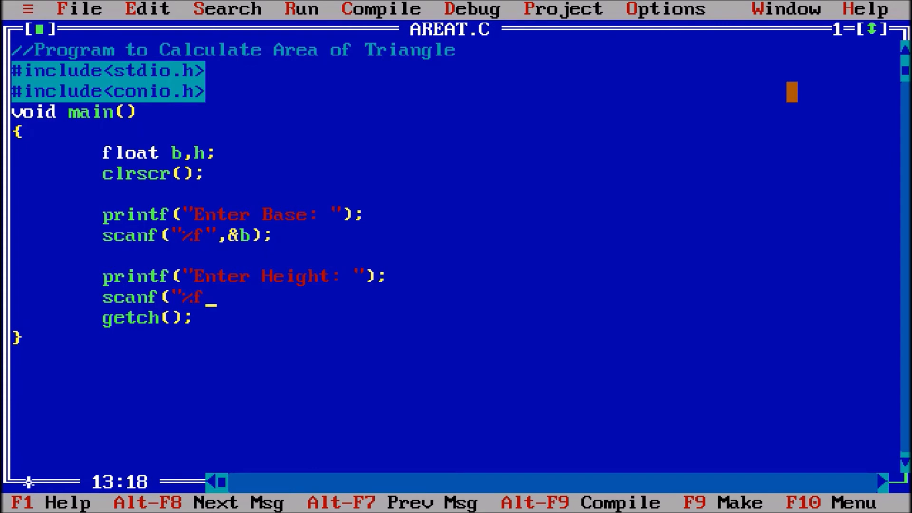
type("\",")
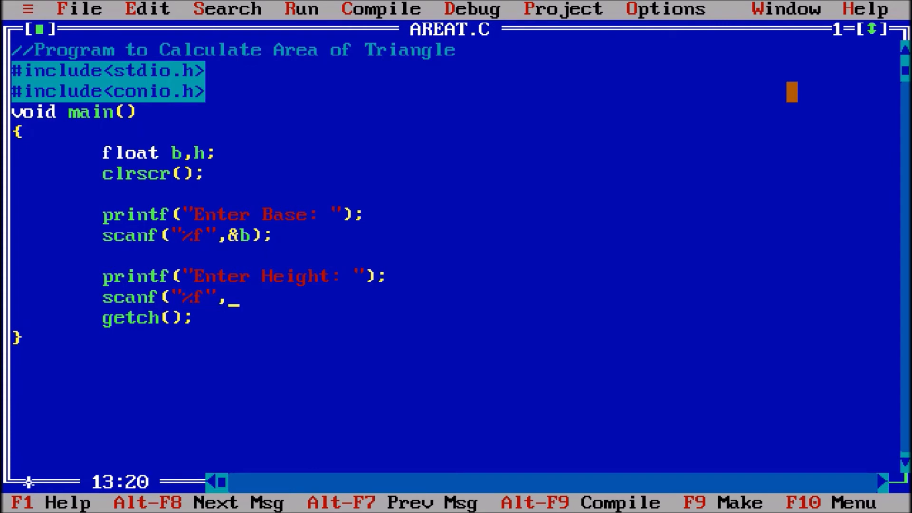
type("&h)")
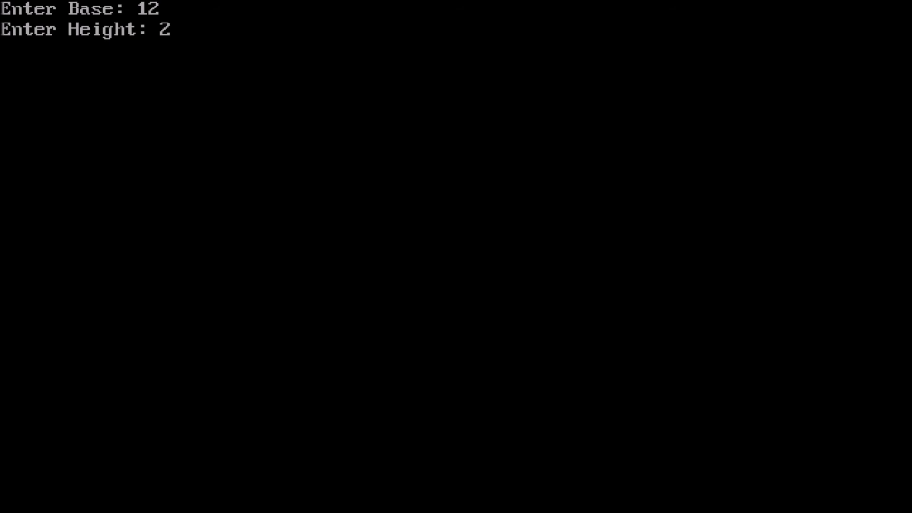
Enter a test value in the running program, then return to the editor
type("0")
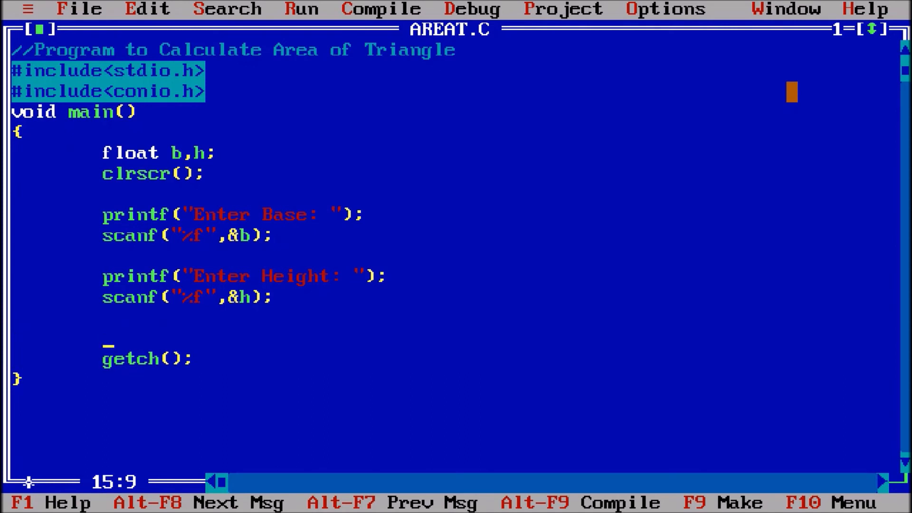
Add printf("Area of Triangle: ") before getch(); and add at to the float declaration
type("printf(")
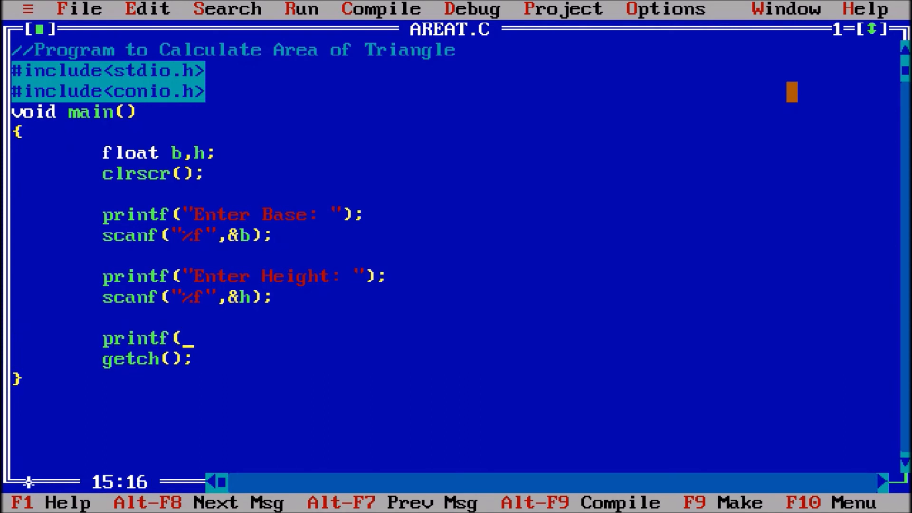
type("\"Area of Trian")
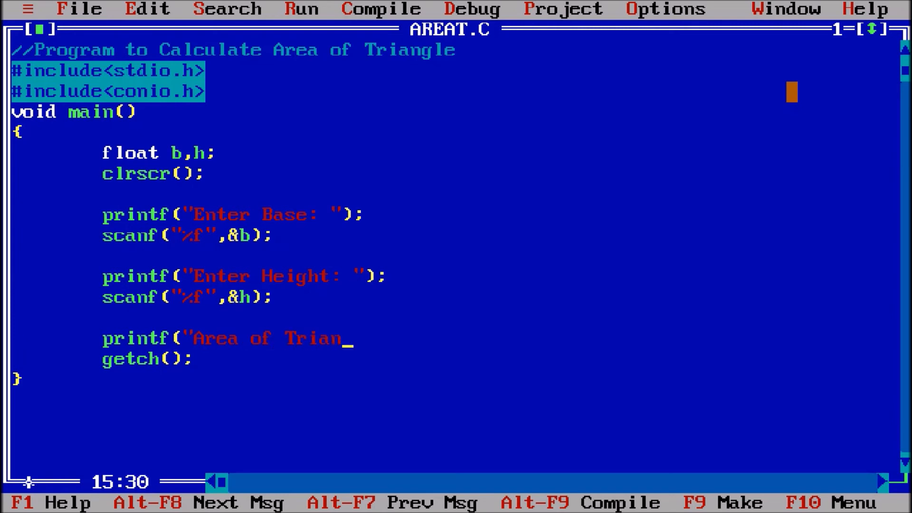
type("gle:")
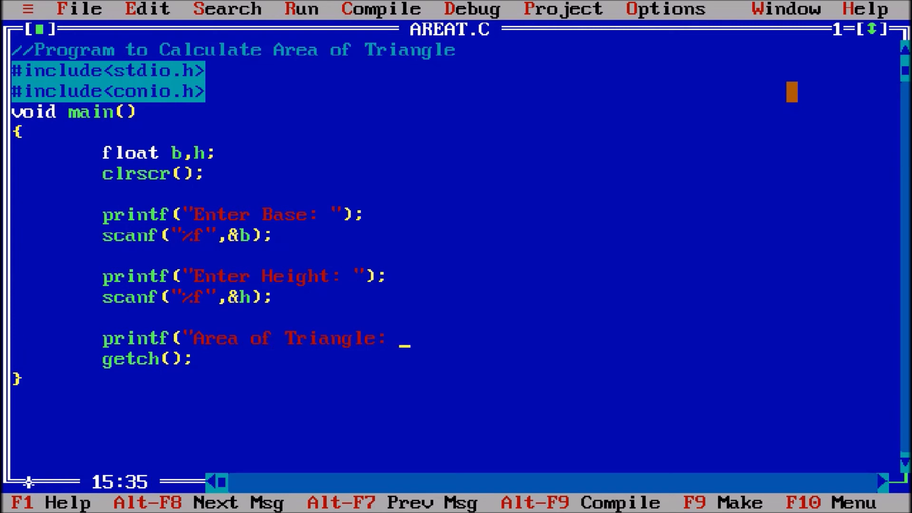
type("\")")
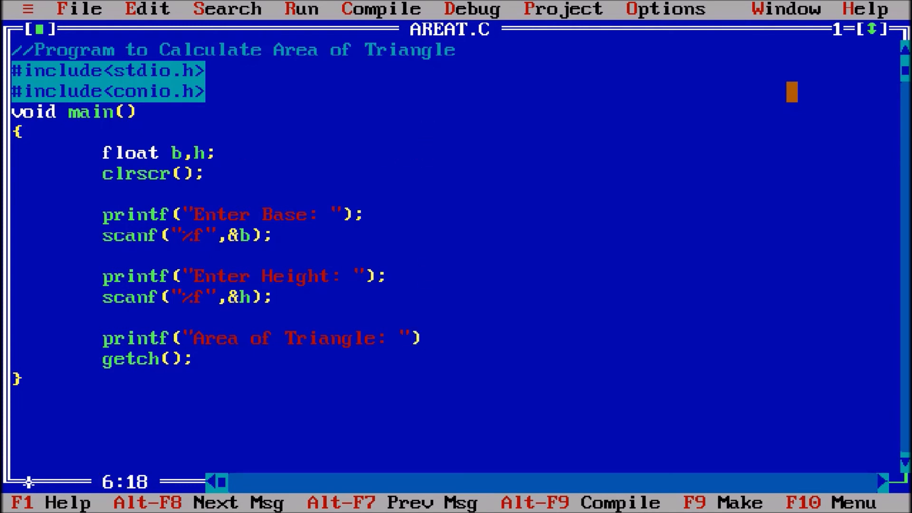
type(",at")
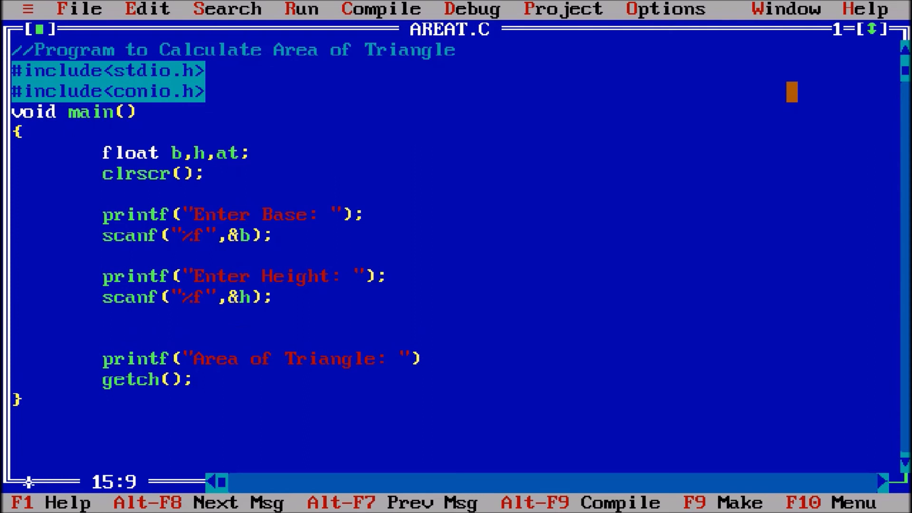
Add the calculation at=(0.5*b)*h; above the printf
type("at=")
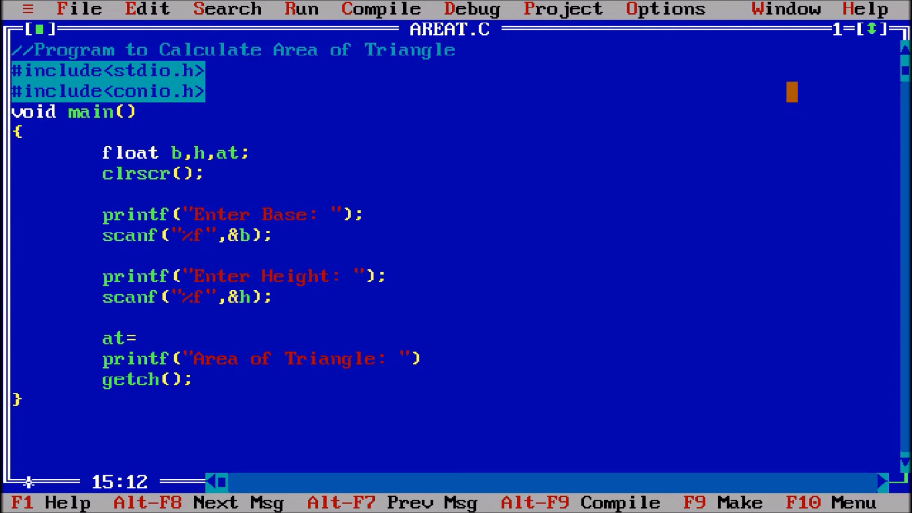
type("0.5")
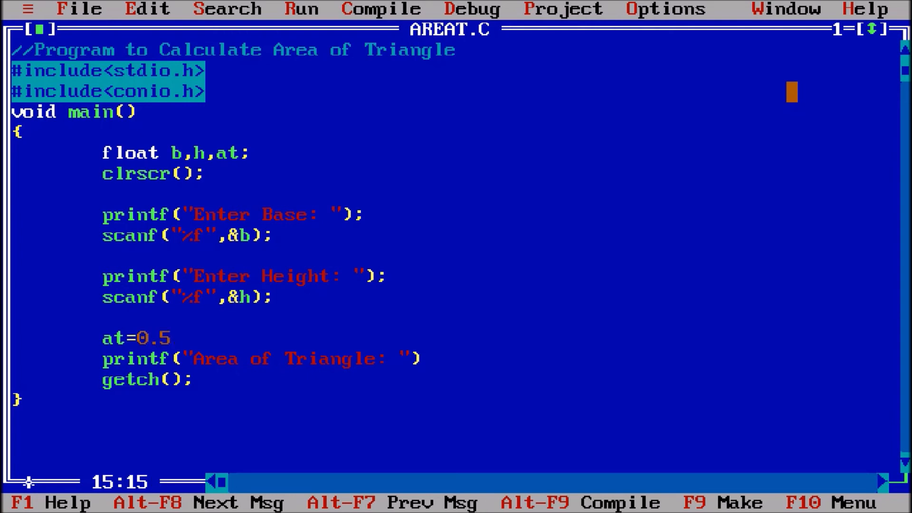
type("*b)")
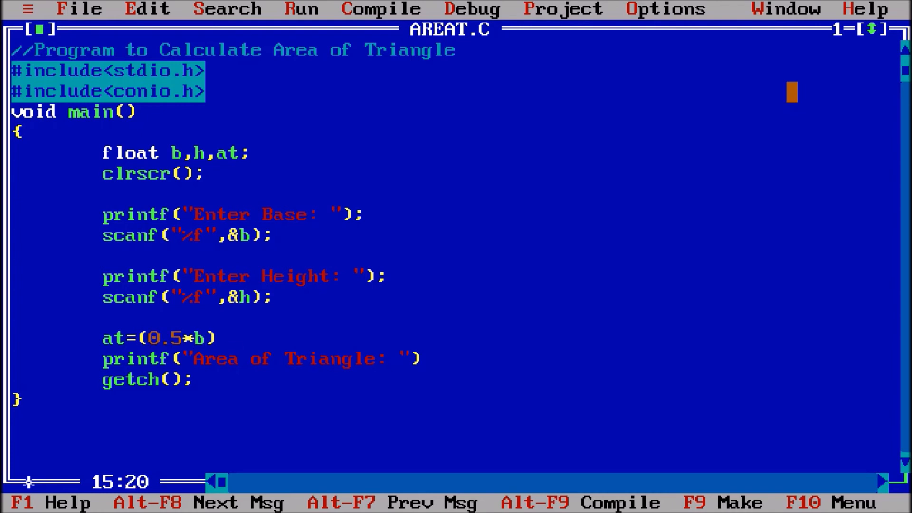
type("*")
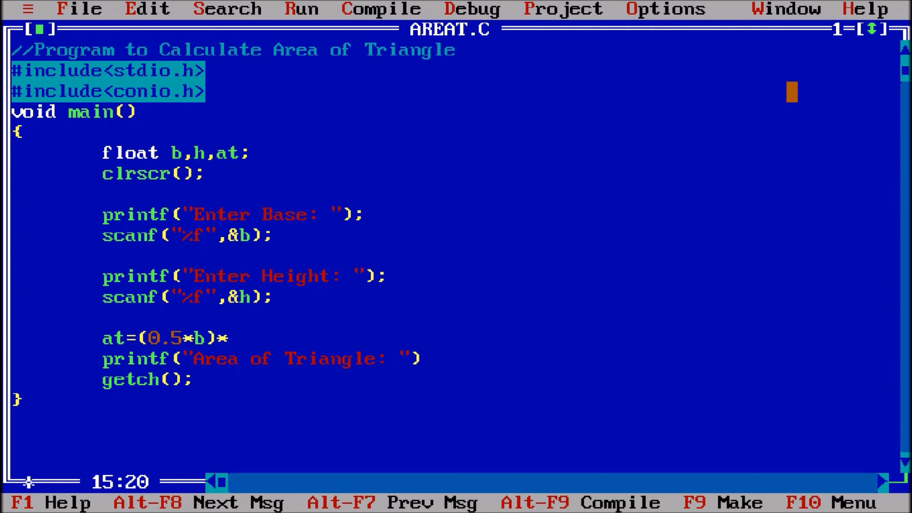
type("h;")
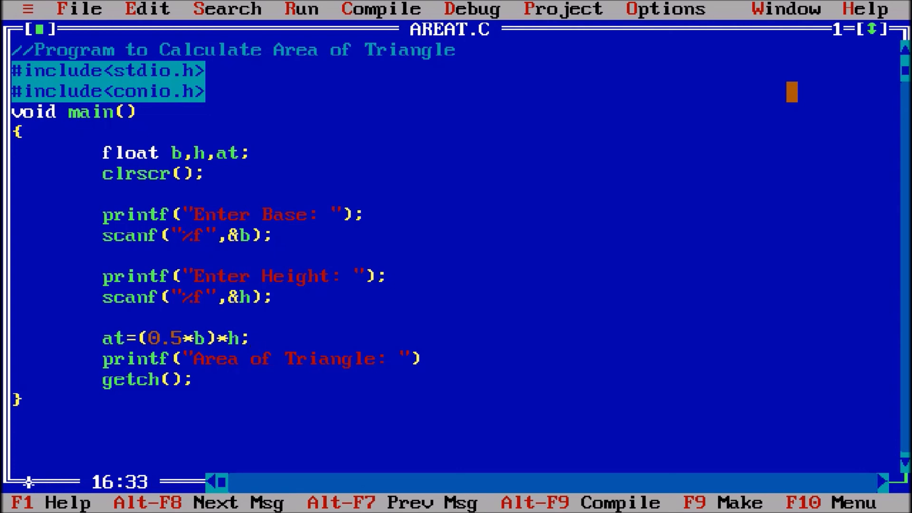
Change the output line to printf("Area of Triangle: %f",at);
type(",")
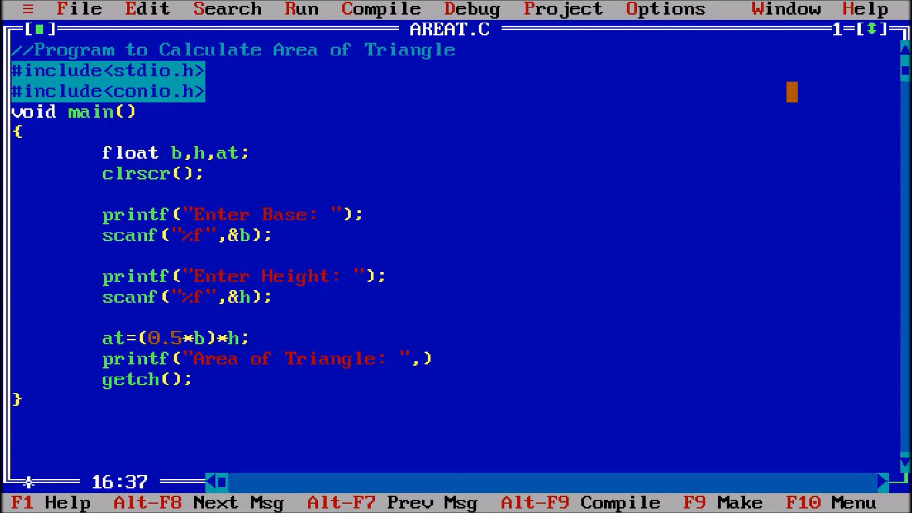
type("at")
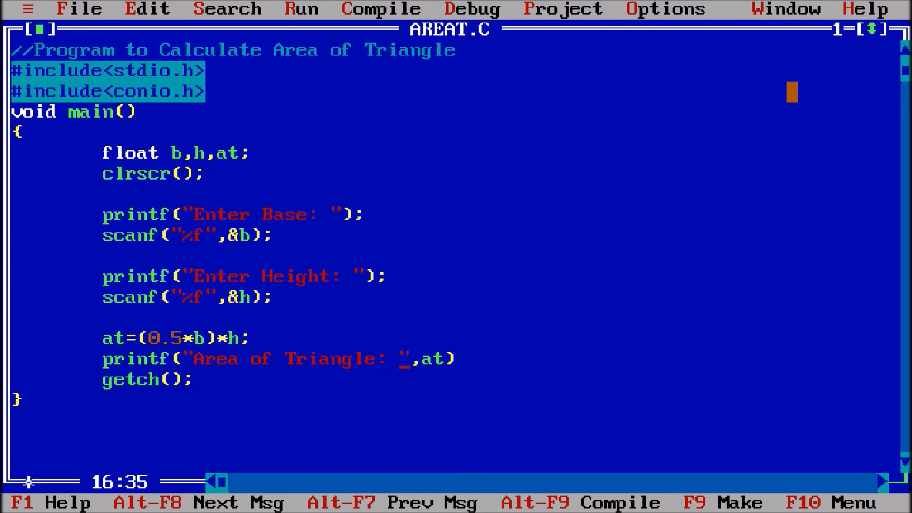
type("%f")
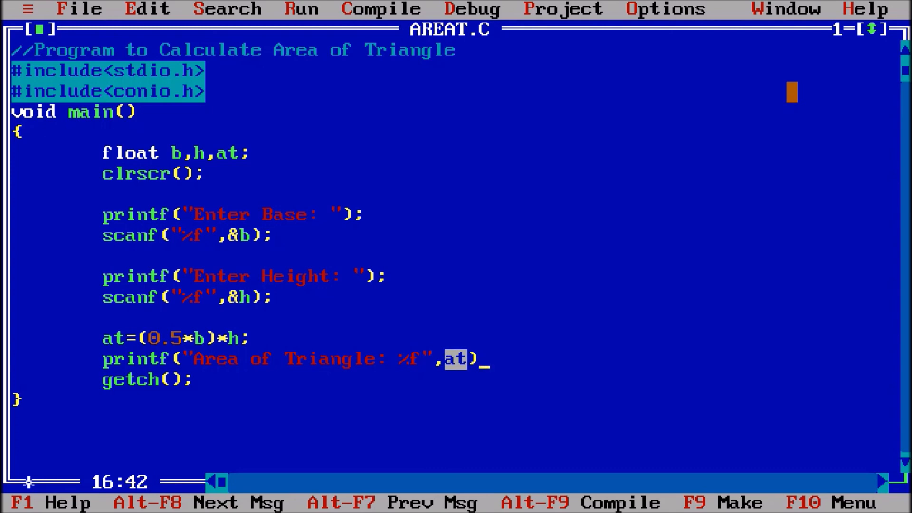
type(";")
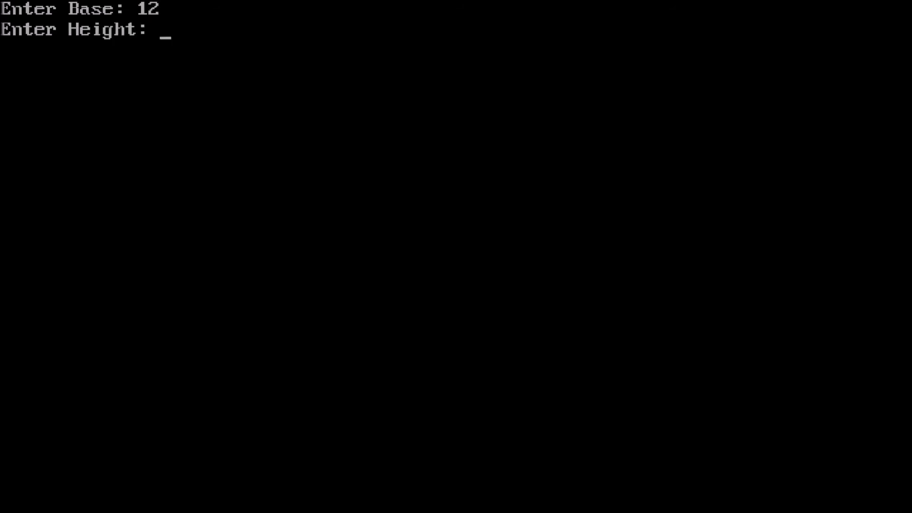
Enter height 34 at the prompt, giving Area of Triangle: 204.000000
type("34")
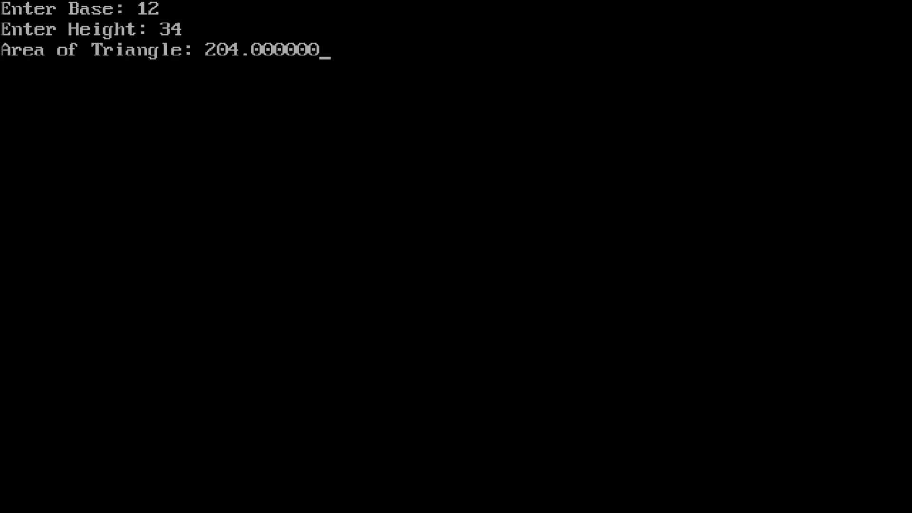